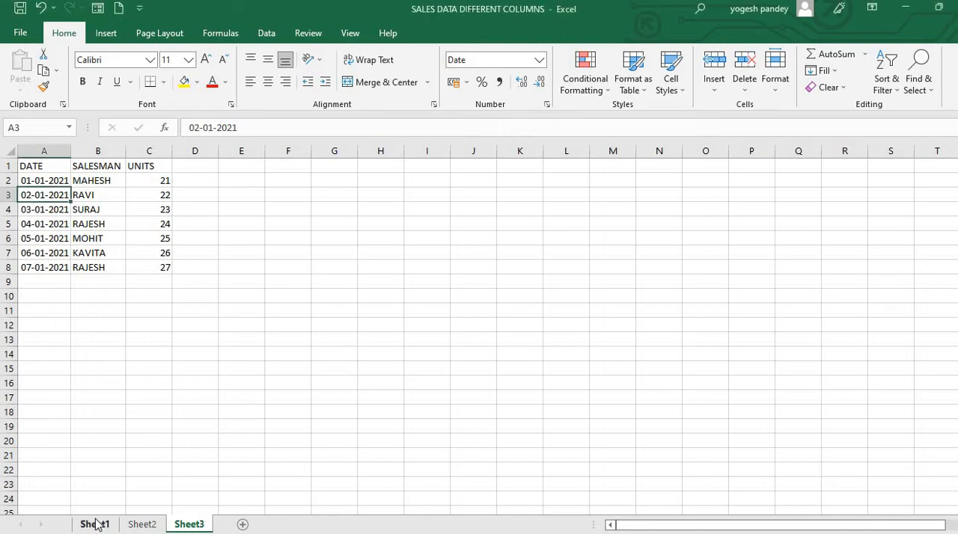
- Compare Sheet3's SALESMAN column against Sheet1's SALES 2021 column by switching between them
{"action": "left_click", "coordinate": [98, 252]}
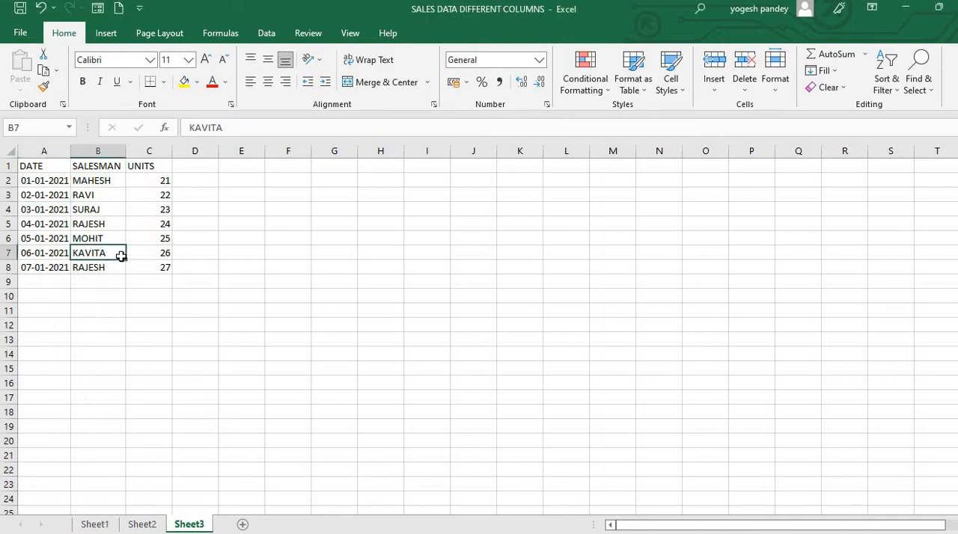
{"action": "mouse_move", "coordinate": [61, 166]}
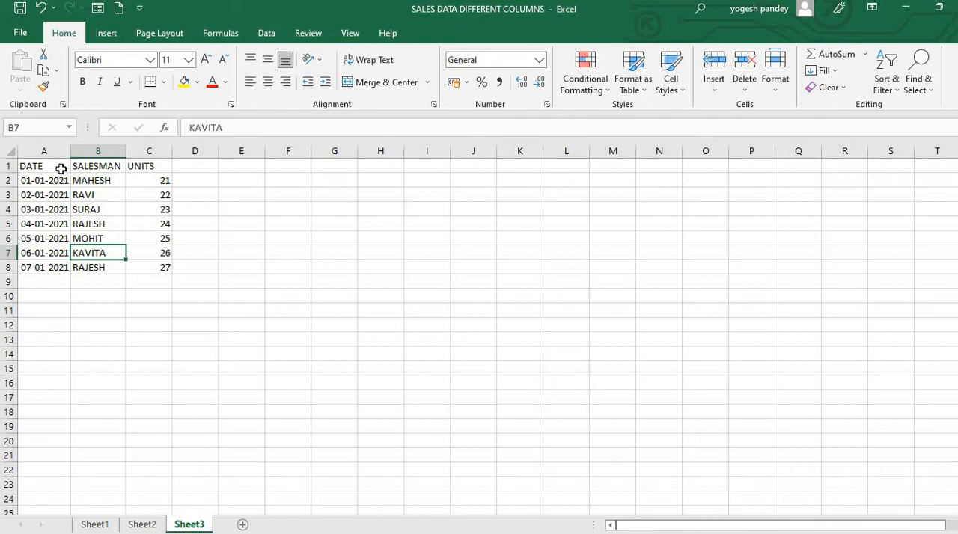
{"action": "left_click", "coordinate": [149, 164]}
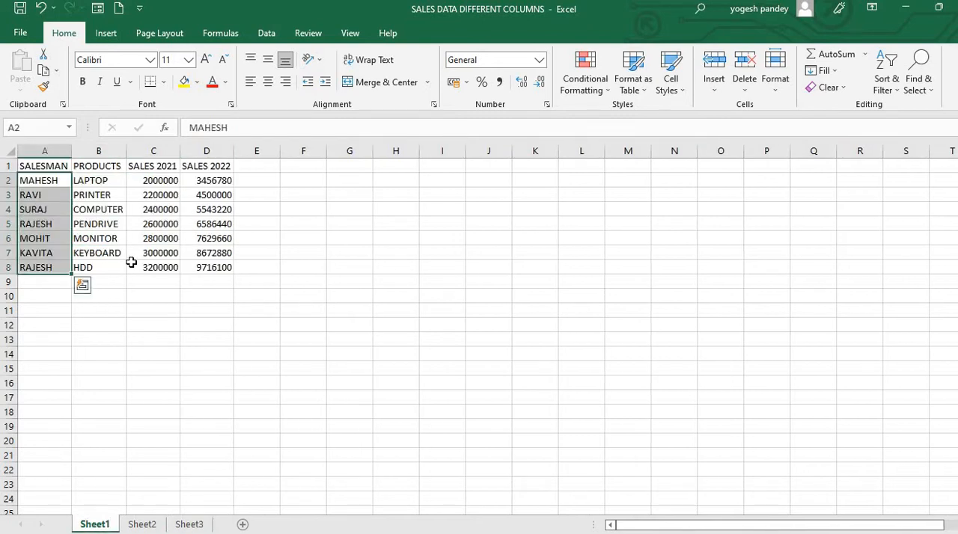
{"action": "left_click", "coordinate": [153, 266]}
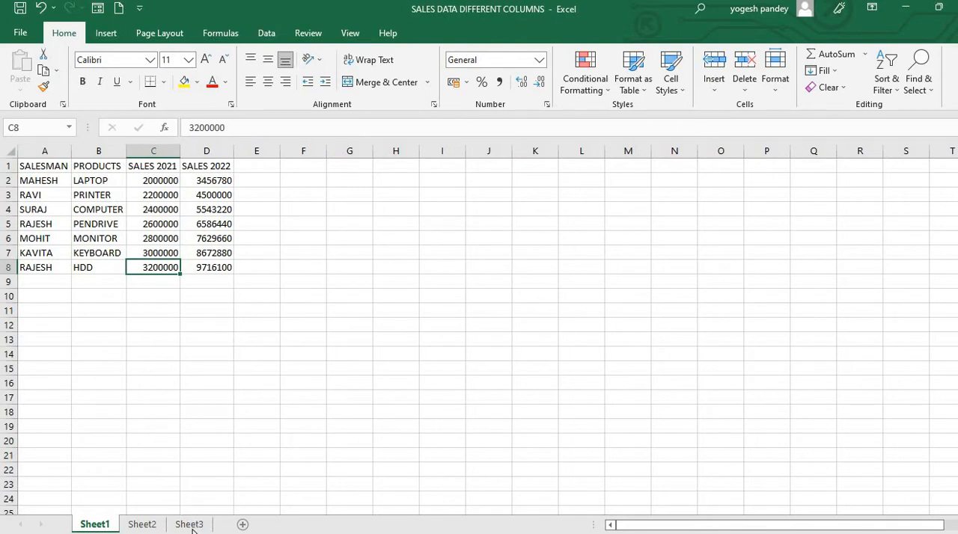
{"action": "left_click", "coordinate": [188, 524]}
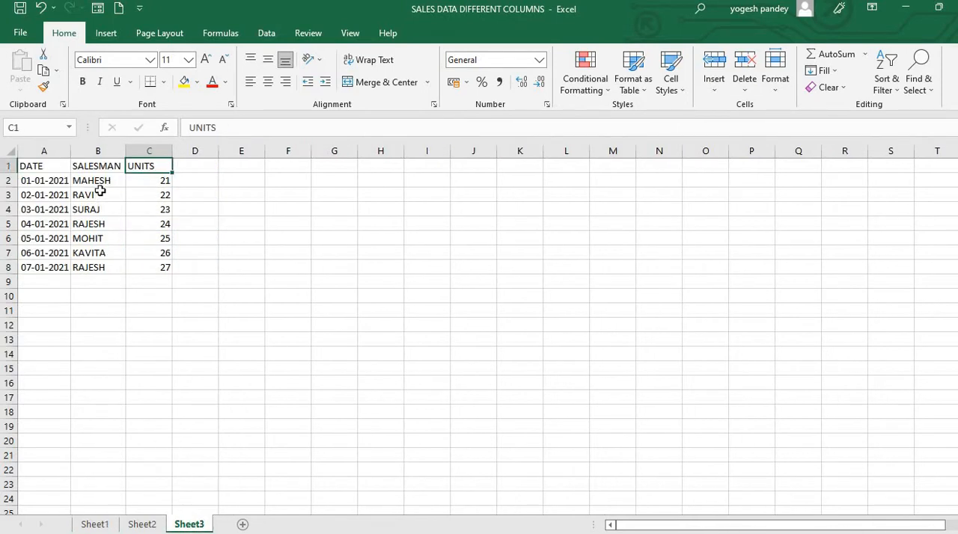
{"action": "left_click", "coordinate": [98, 164]}
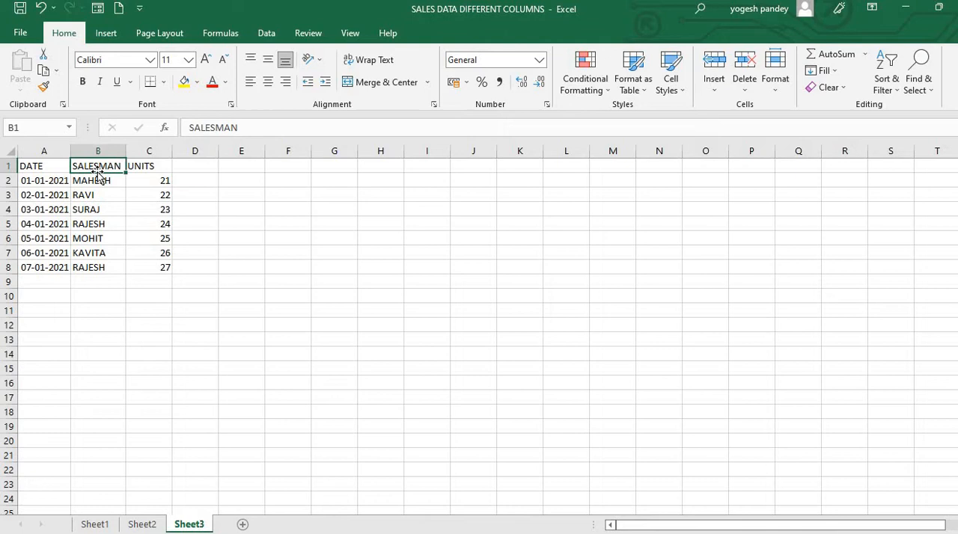
{"action": "left_click", "coordinate": [94, 524]}
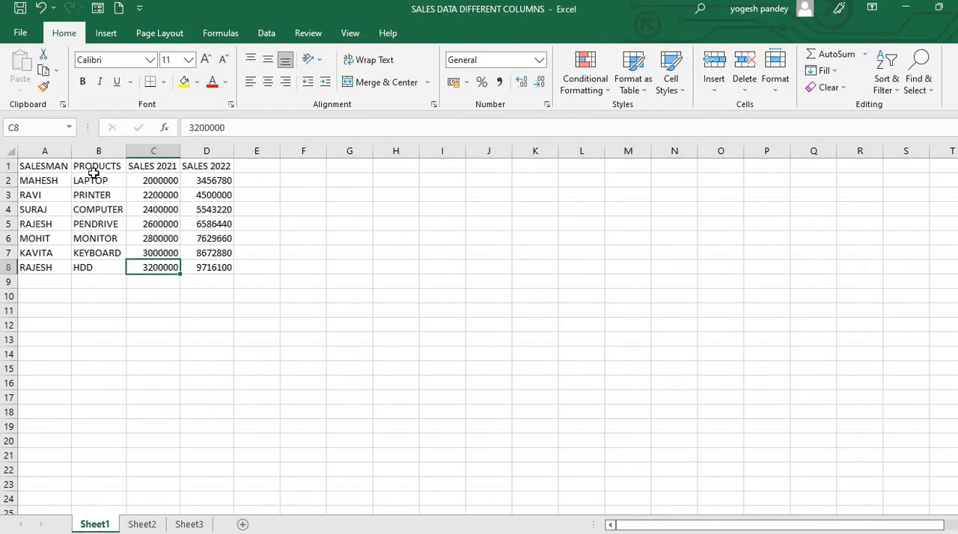
{"action": "mouse_move", "coordinate": [143, 506]}
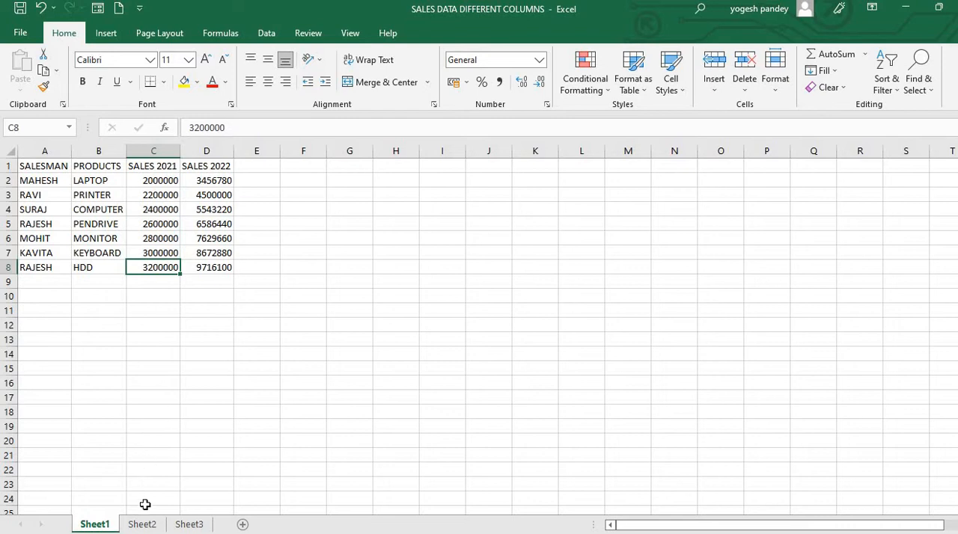
- Review Sheet2's monthly salesman target columns
{"action": "left_click", "coordinate": [140, 524]}
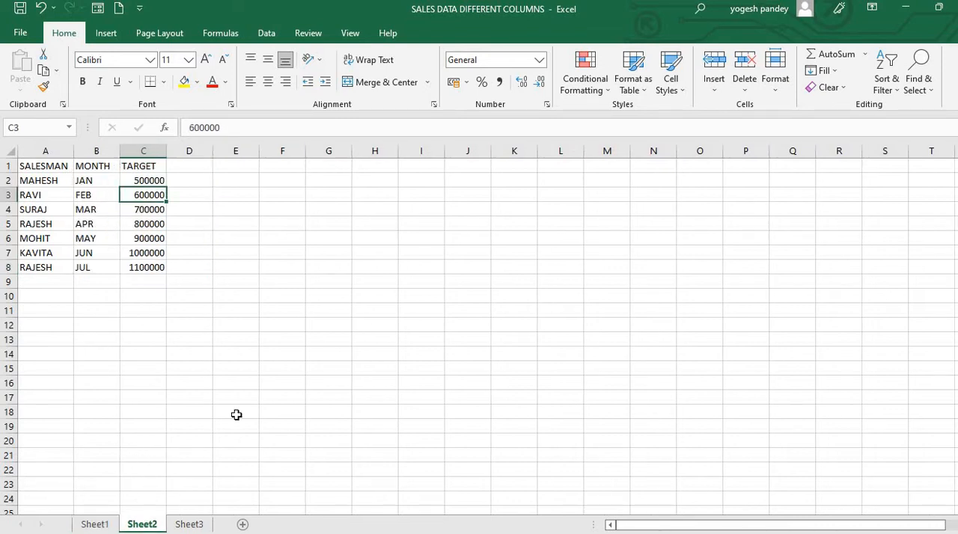
{"action": "left_click", "coordinate": [236, 411]}
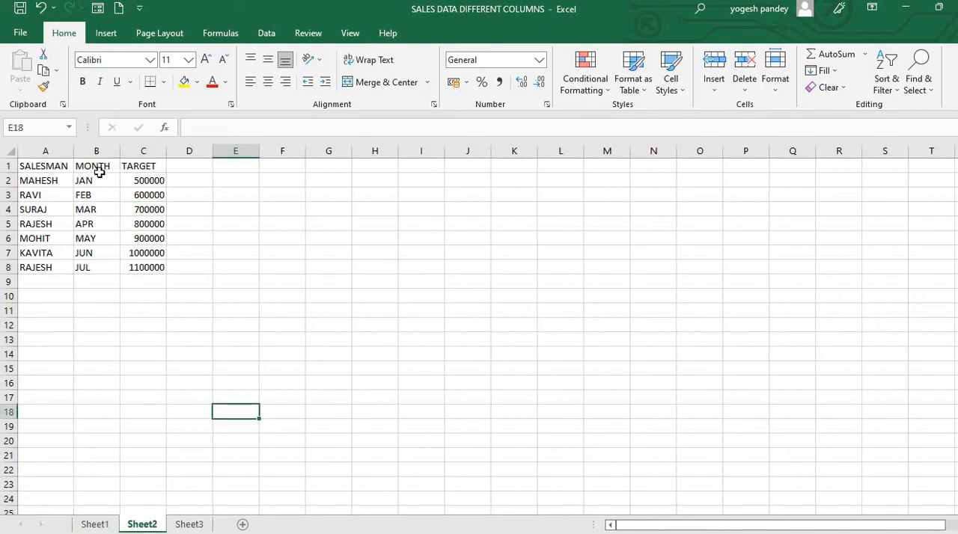
{"action": "left_click", "coordinate": [235, 224]}
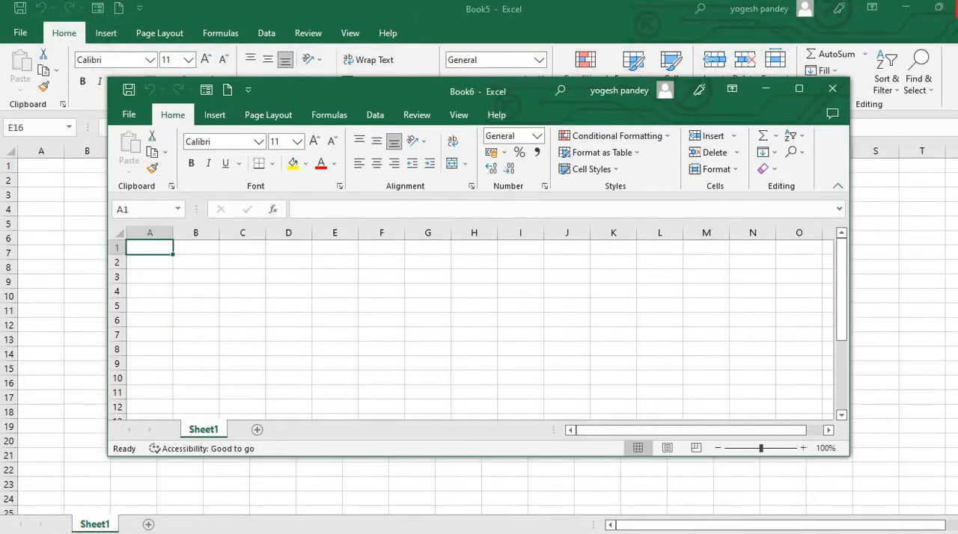
- Close the extra Book6 window and select cell A1 of the blank Book5 workbook
{"action": "left_click", "coordinate": [832, 88]}
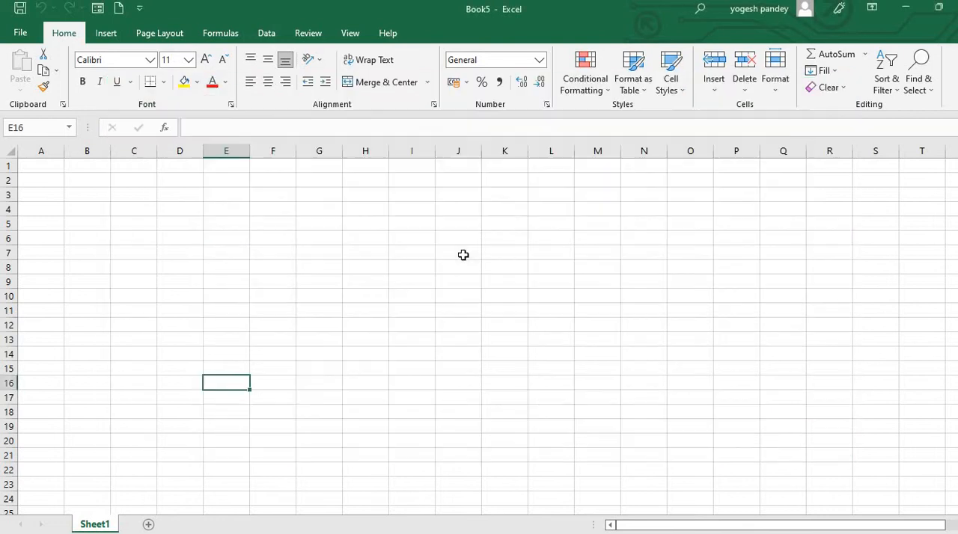
{"action": "left_click", "coordinate": [42, 209]}
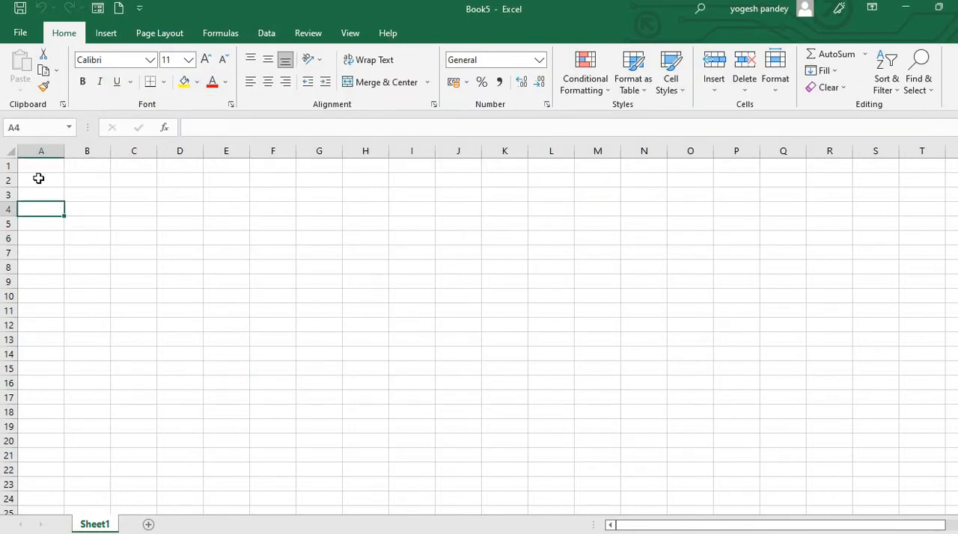
{"action": "left_click", "coordinate": [42, 166]}
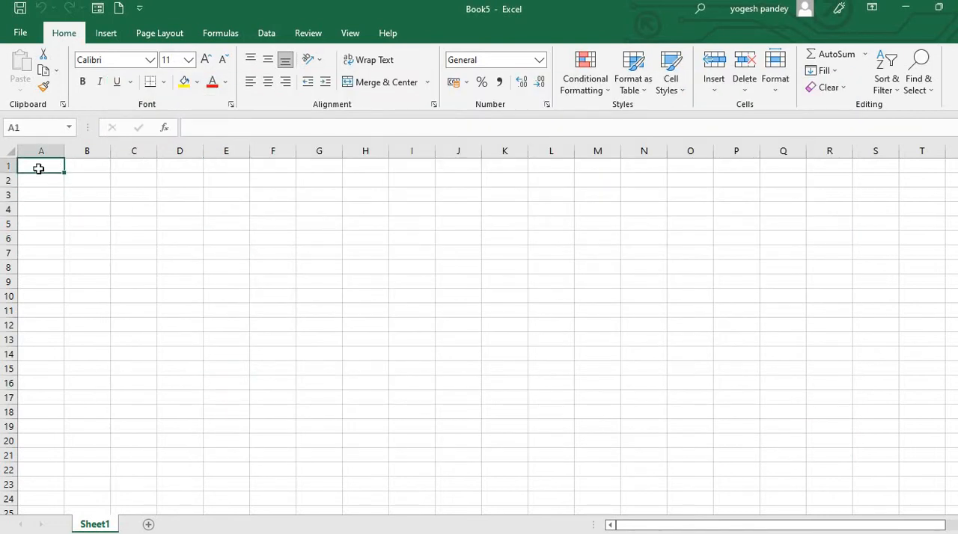
{"action": "mouse_move", "coordinate": [266, 33]}
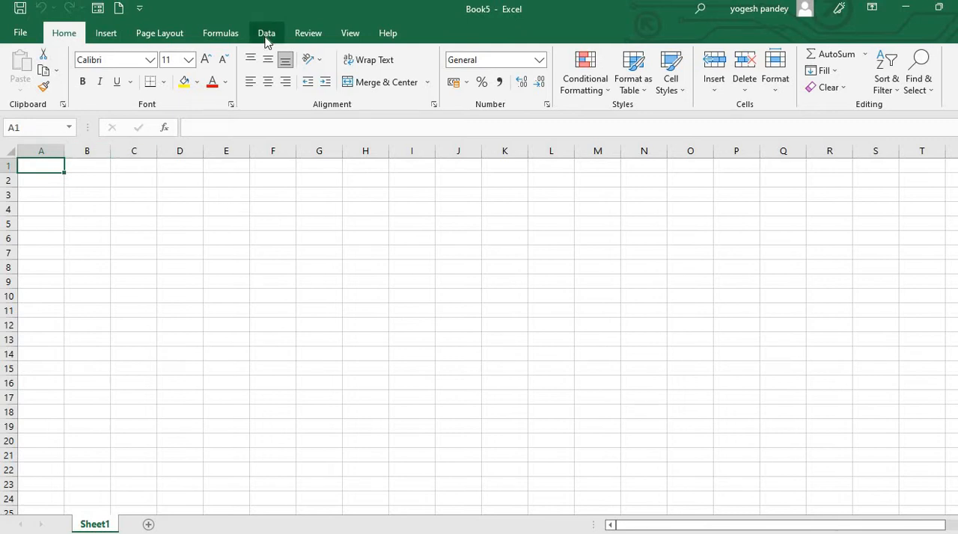
- Start a New Query from the Data ribbon using From File > From Workbook
{"action": "left_click", "coordinate": [266, 33]}
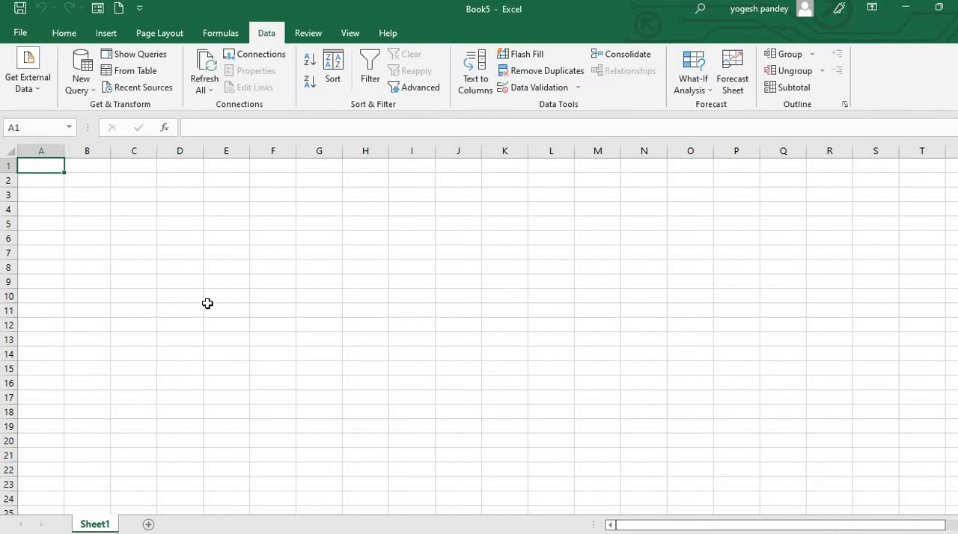
{"action": "mouse_move", "coordinate": [291, 111]}
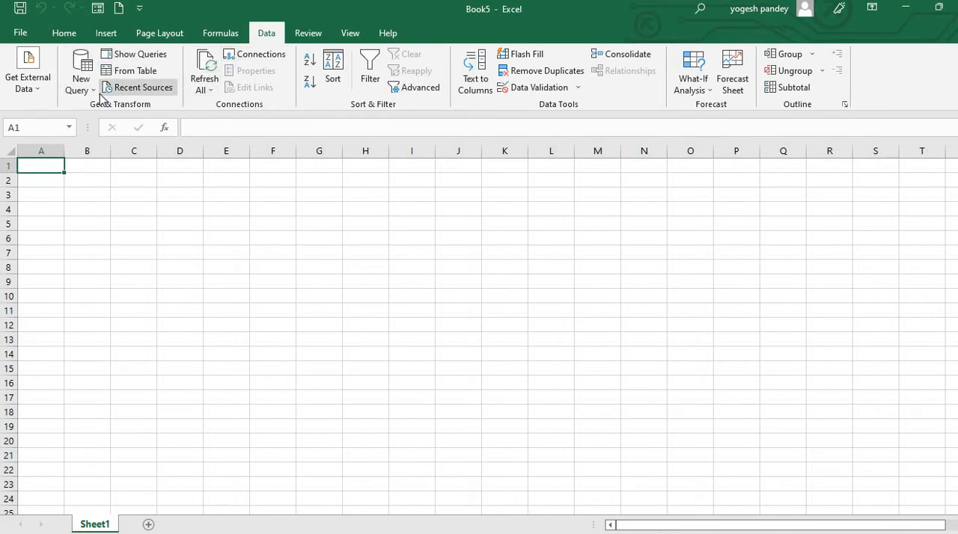
{"action": "left_click", "coordinate": [81, 72]}
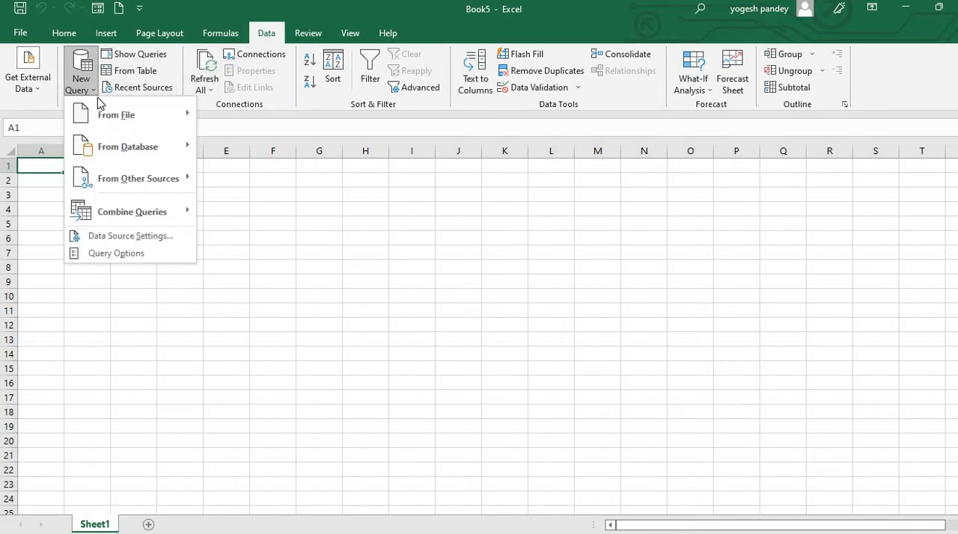
{"action": "left_click", "coordinate": [117, 114]}
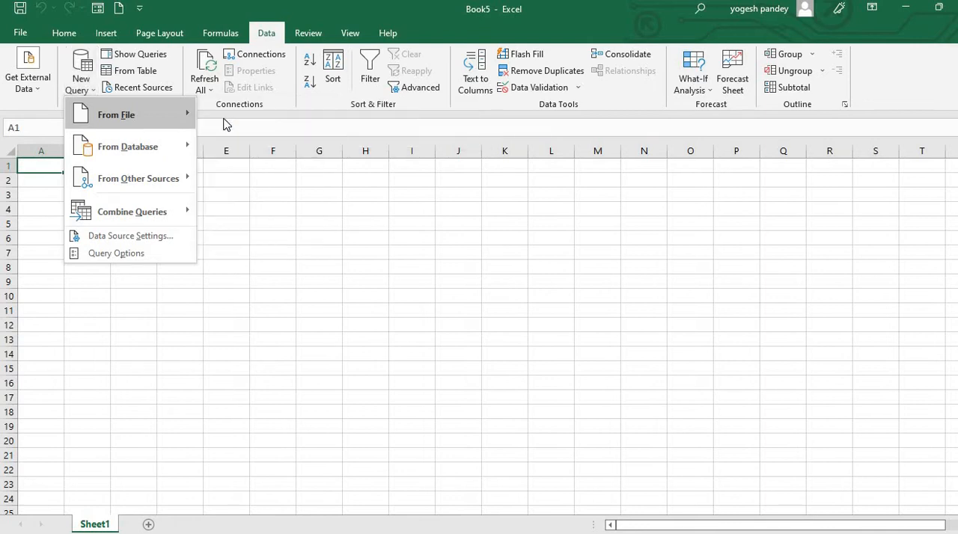
{"action": "left_click", "coordinate": [117, 114]}
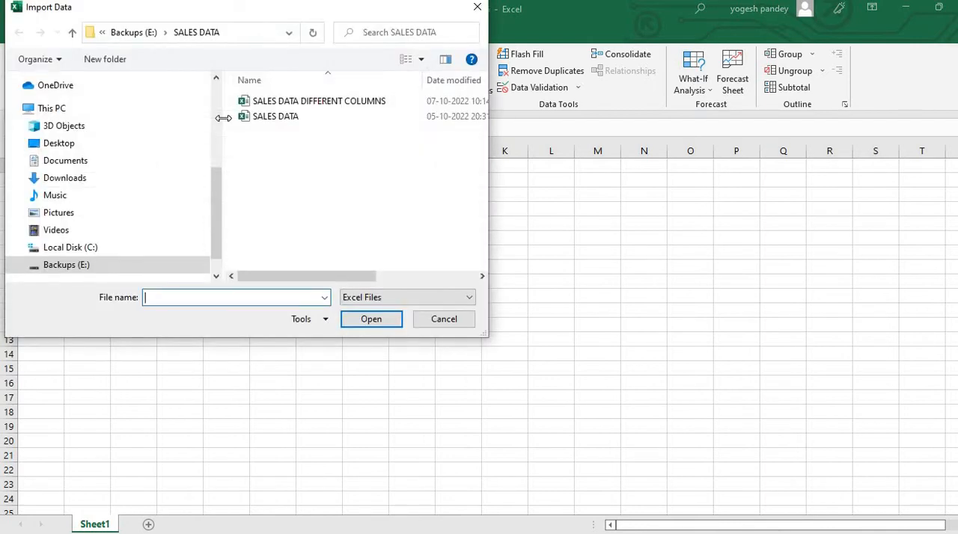
{"action": "mouse_move", "coordinate": [210, 92]}
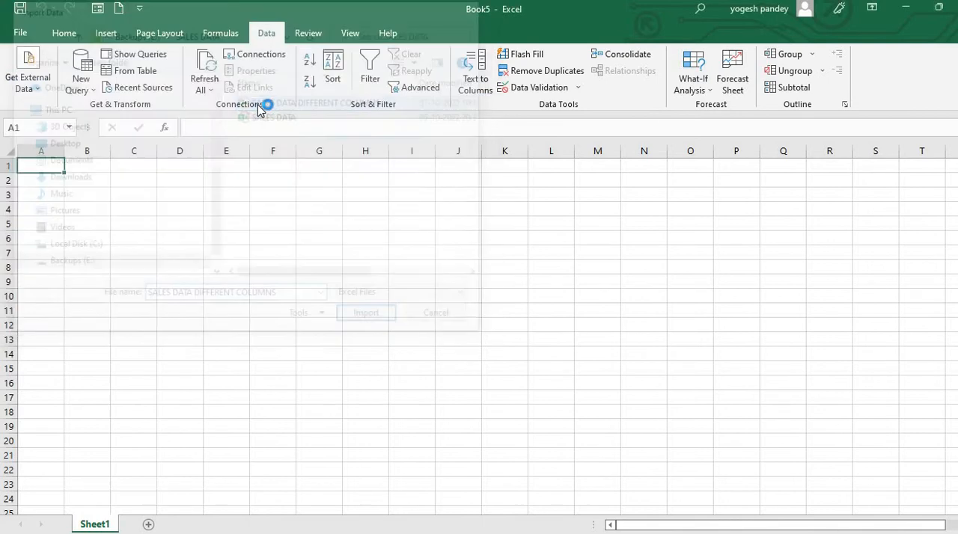
- Import the SALES DATA DIFFERENT COLUMNS workbook into the Navigator
{"action": "left_click", "coordinate": [436, 311]}
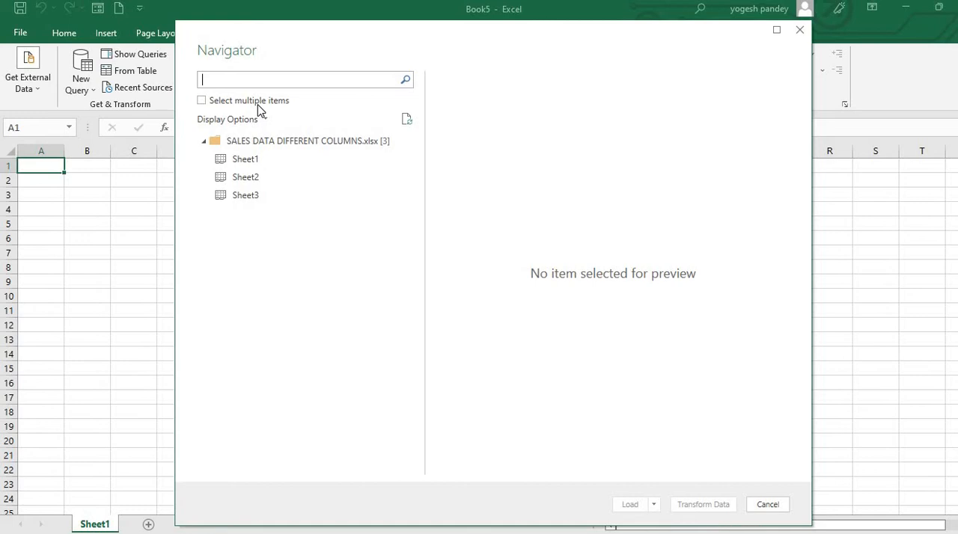
- Preview the sheets, tick Sheet1, Sheet2 and Sheet3 via Select multiple items, and choose Transform Data
{"action": "left_click", "coordinate": [245, 159]}
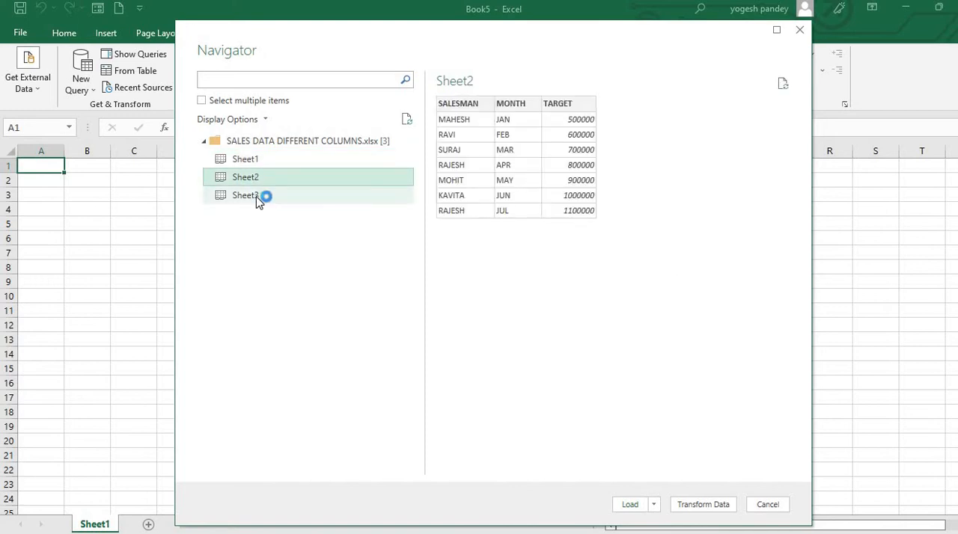
{"action": "left_click", "coordinate": [246, 194]}
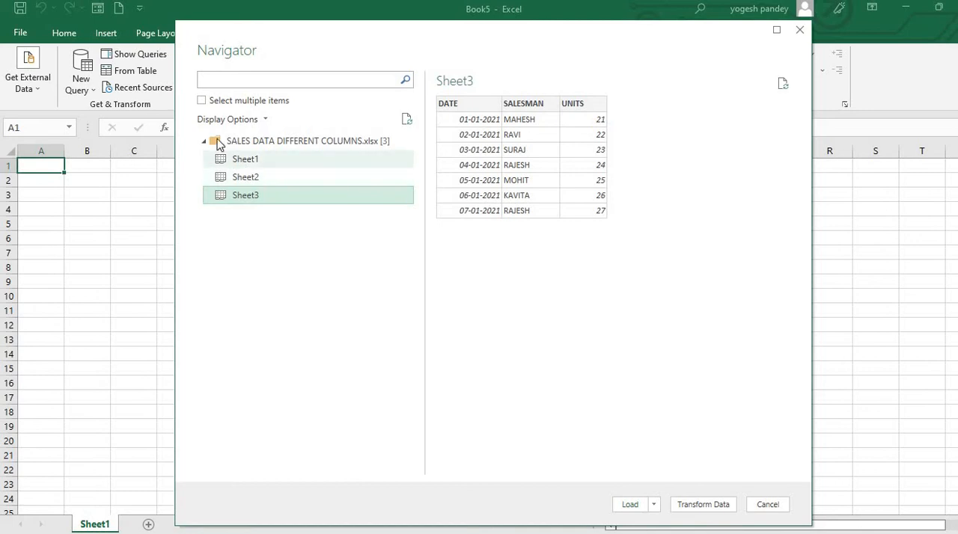
{"action": "left_click", "coordinate": [200, 100]}
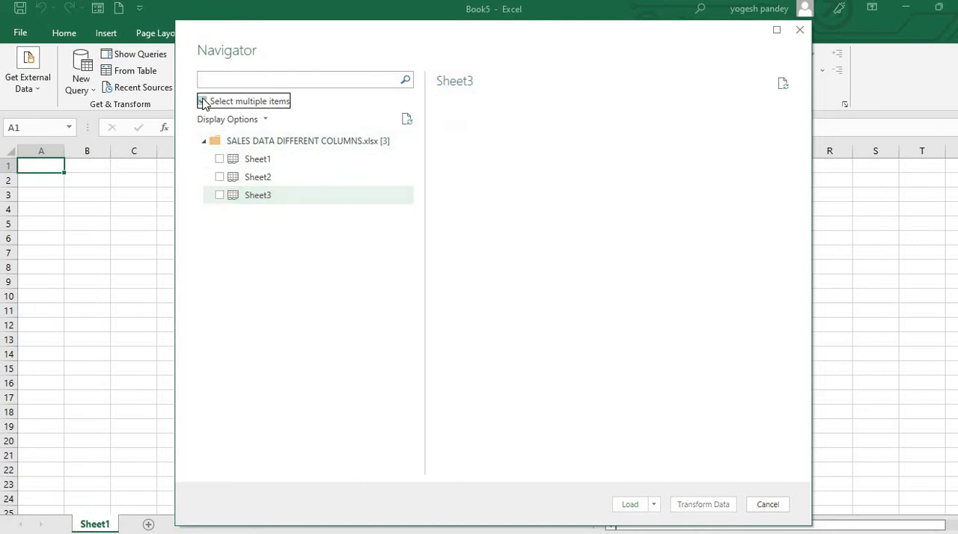
{"action": "left_click", "coordinate": [201, 100]}
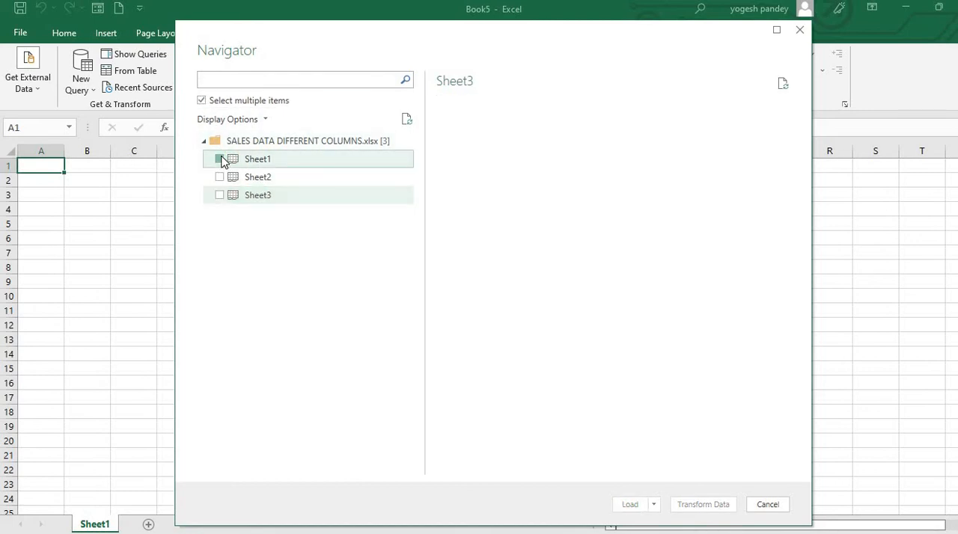
{"action": "left_click", "coordinate": [218, 159]}
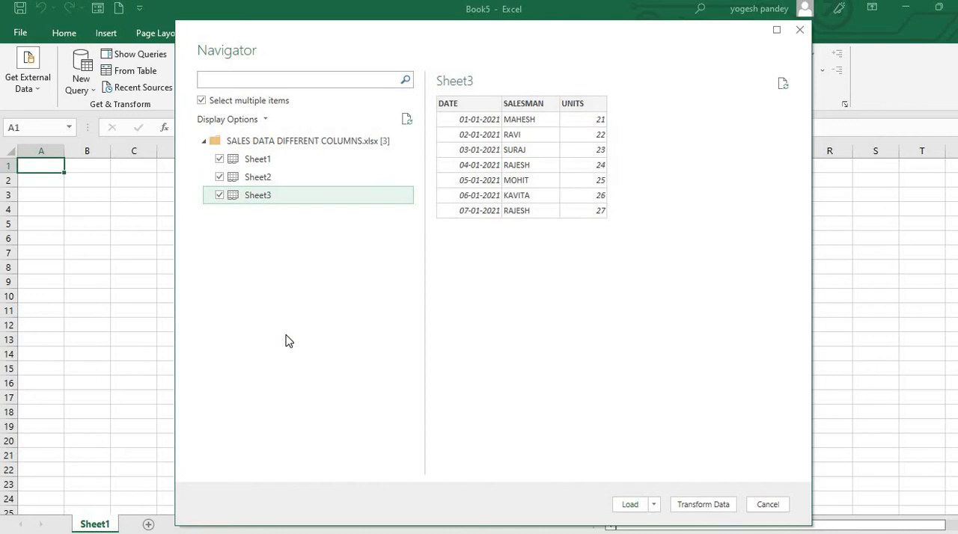
{"action": "mouse_move", "coordinate": [674, 473]}
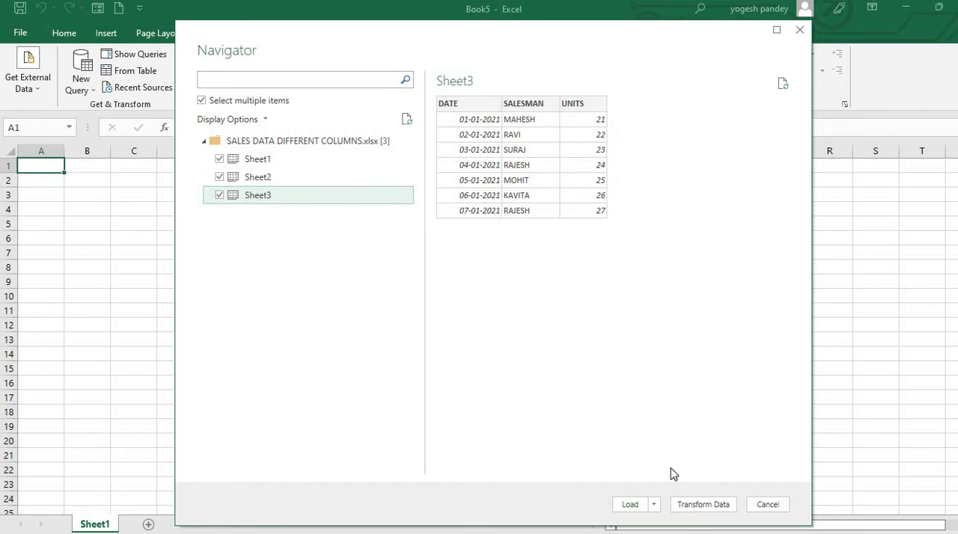
{"action": "left_click", "coordinate": [766, 503]}
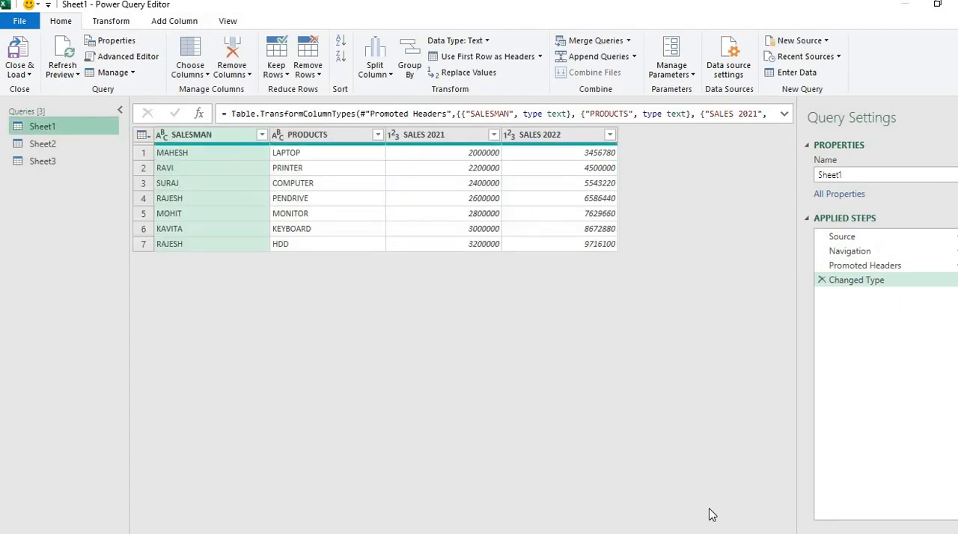
{"action": "mouse_move", "coordinate": [656, 175]}
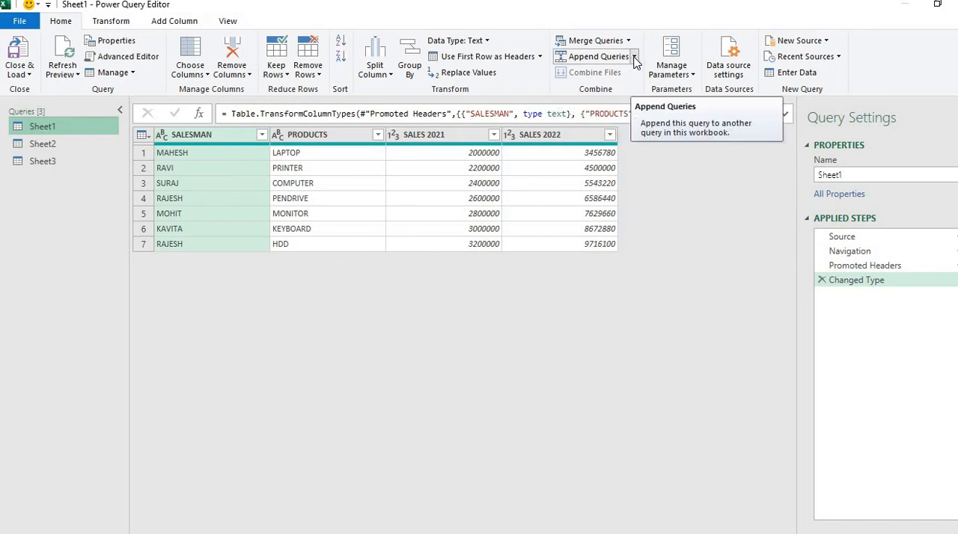
- Expand the Append Queries dropdown on the Home ribbon
{"action": "left_click", "coordinate": [633, 57]}
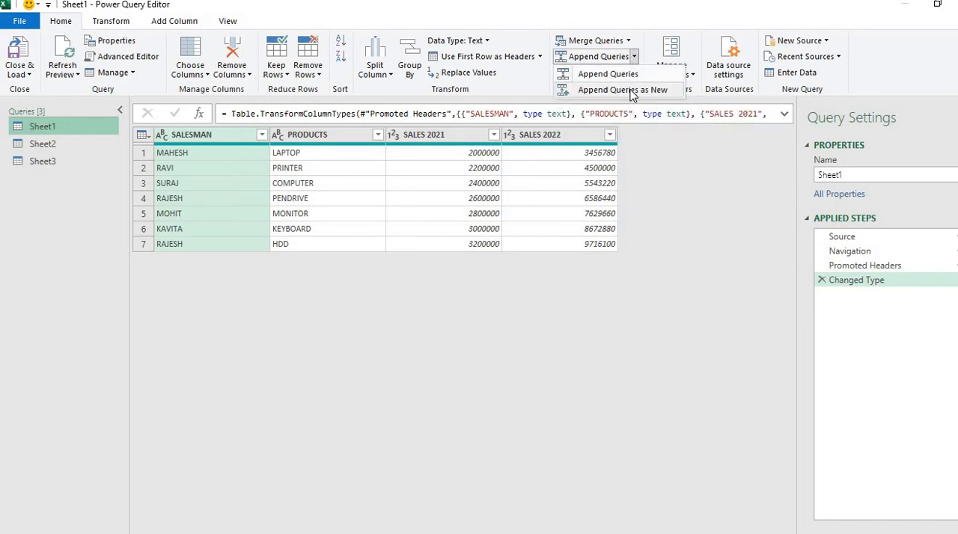
{"action": "mouse_move", "coordinate": [622, 90]}
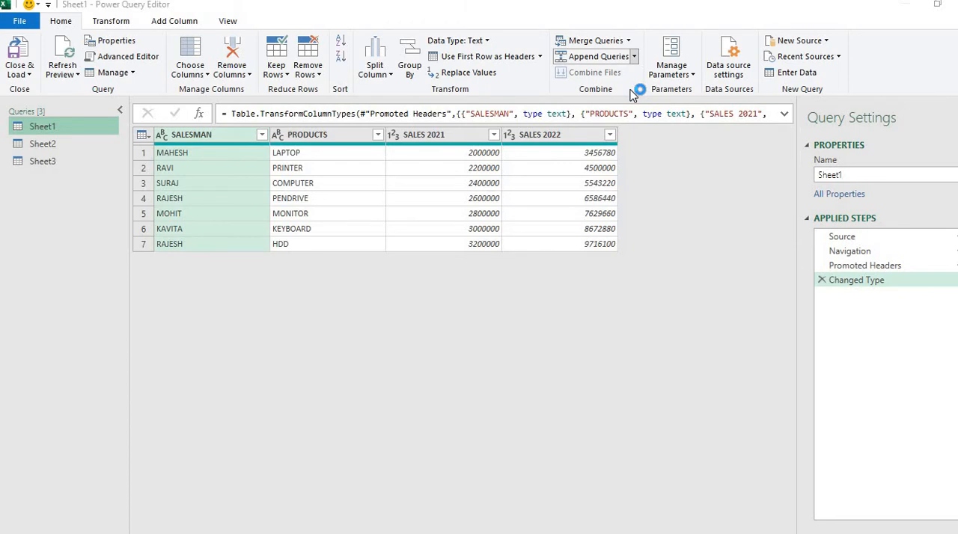
- Choose Append Queries as New with Three or more tables and add Sheet1 once, removing its duplicate
{"action": "left_click", "coordinate": [589, 56]}
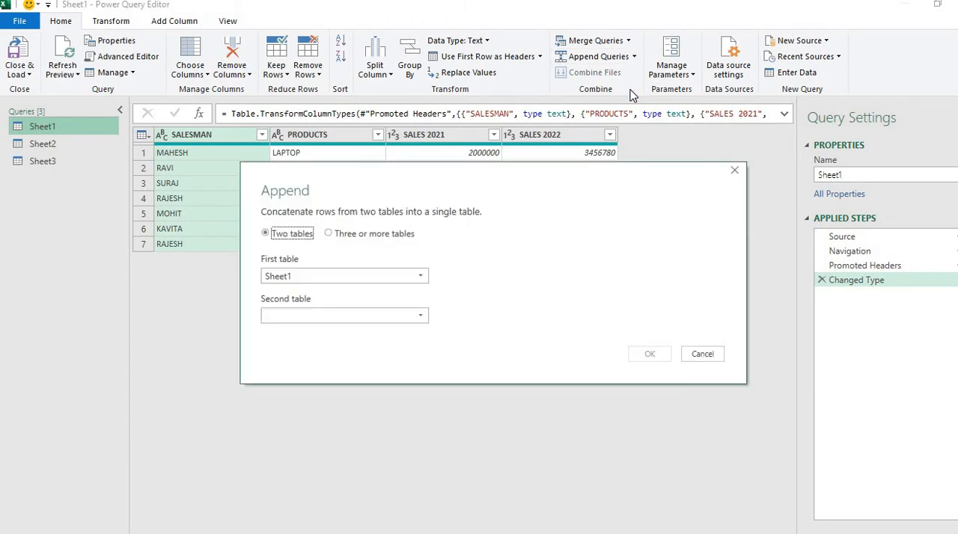
{"action": "mouse_move", "coordinate": [342, 212]}
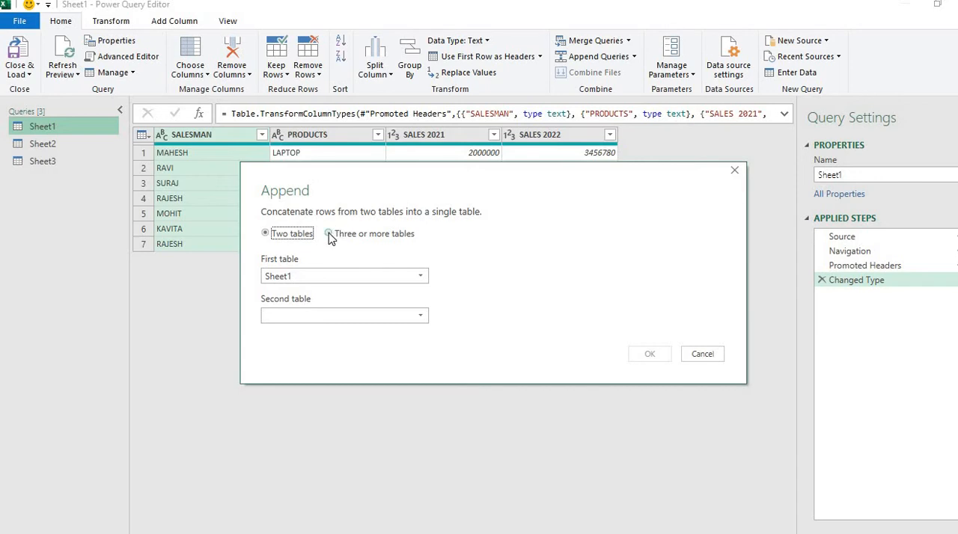
{"action": "left_click", "coordinate": [329, 234]}
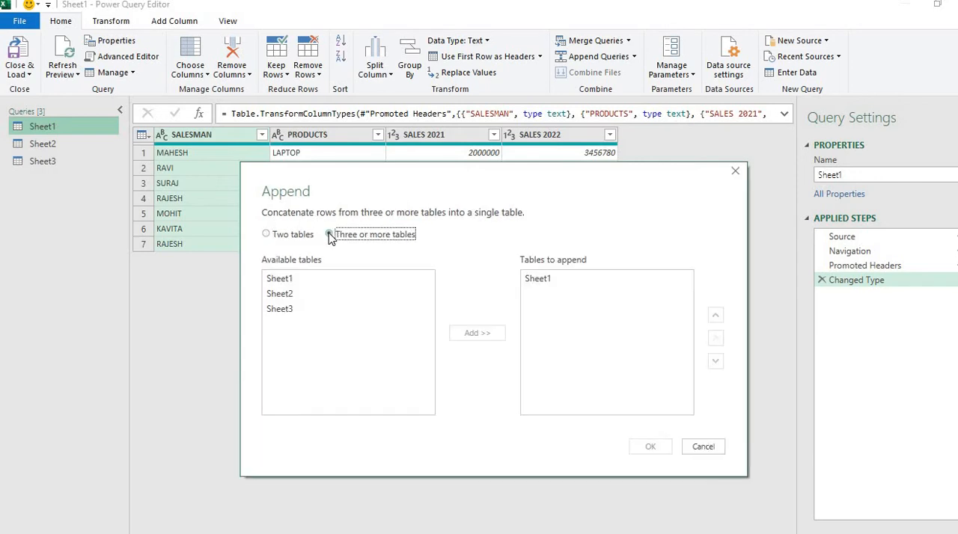
{"action": "left_click", "coordinate": [330, 233]}
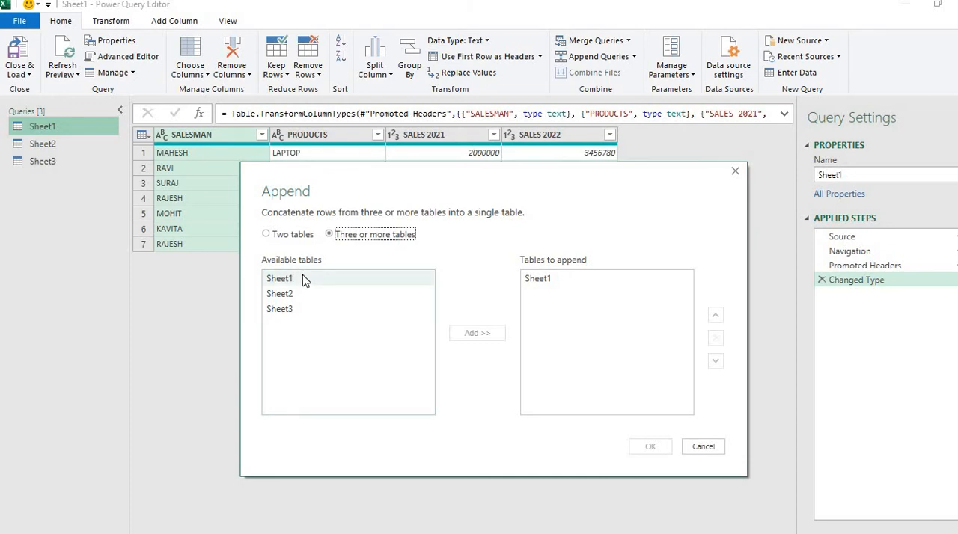
{"action": "left_click", "coordinate": [278, 278]}
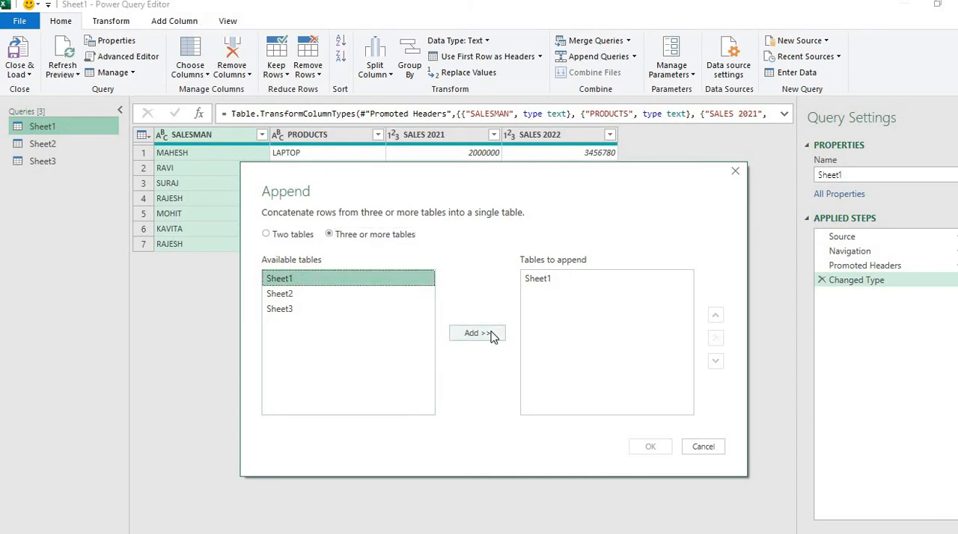
{"action": "left_click", "coordinate": [476, 332]}
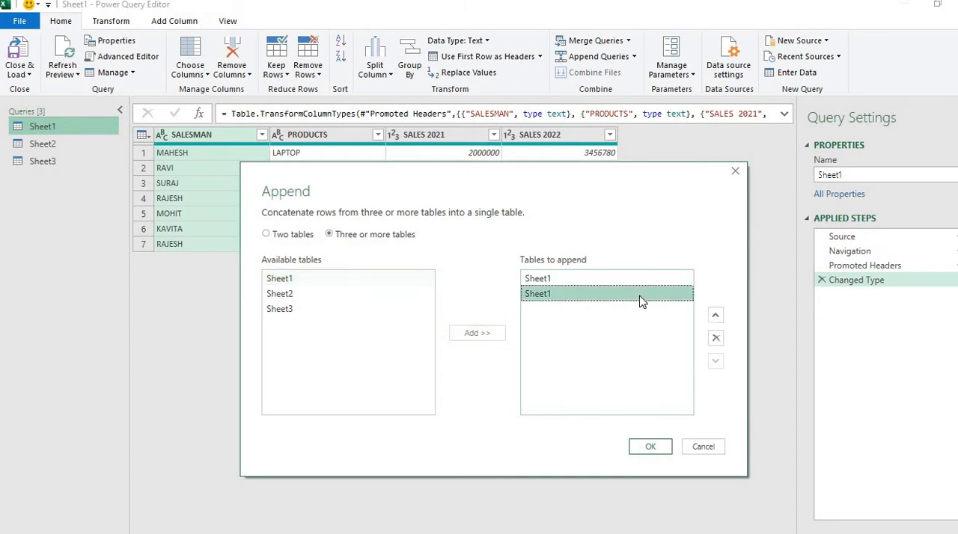
{"action": "left_click", "coordinate": [715, 338]}
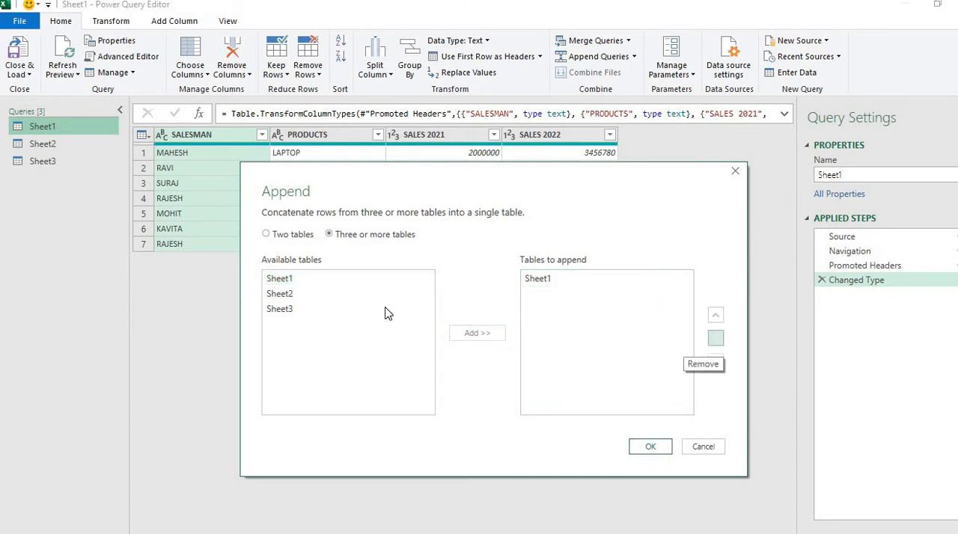
- Add Sheet2 and Sheet3 to the tables to append
{"action": "left_click", "coordinate": [279, 294]}
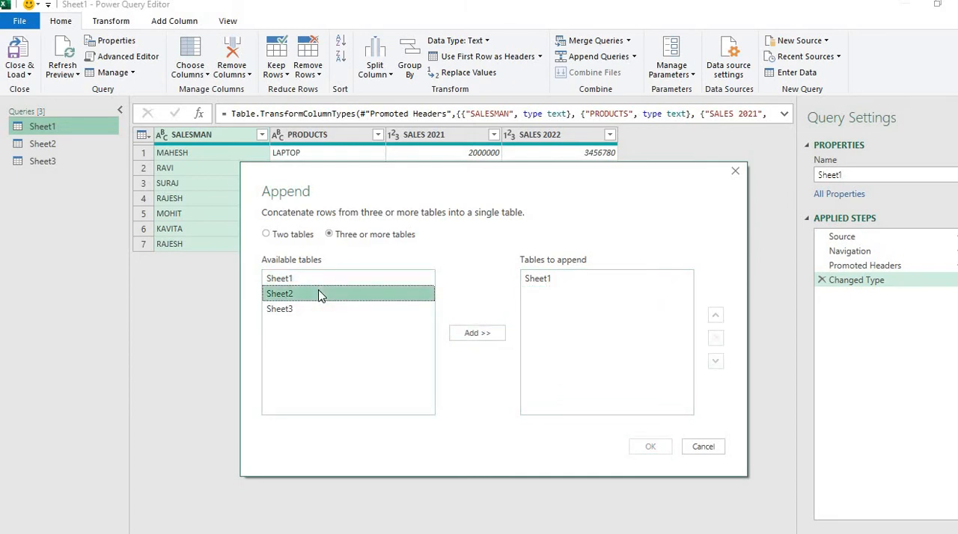
{"action": "left_click", "coordinate": [477, 332]}
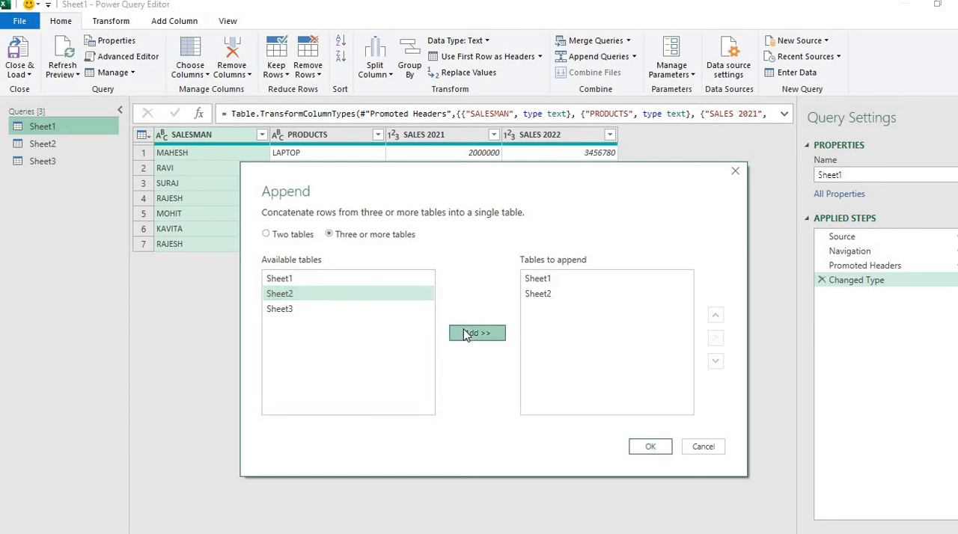
{"action": "left_click", "coordinate": [278, 308]}
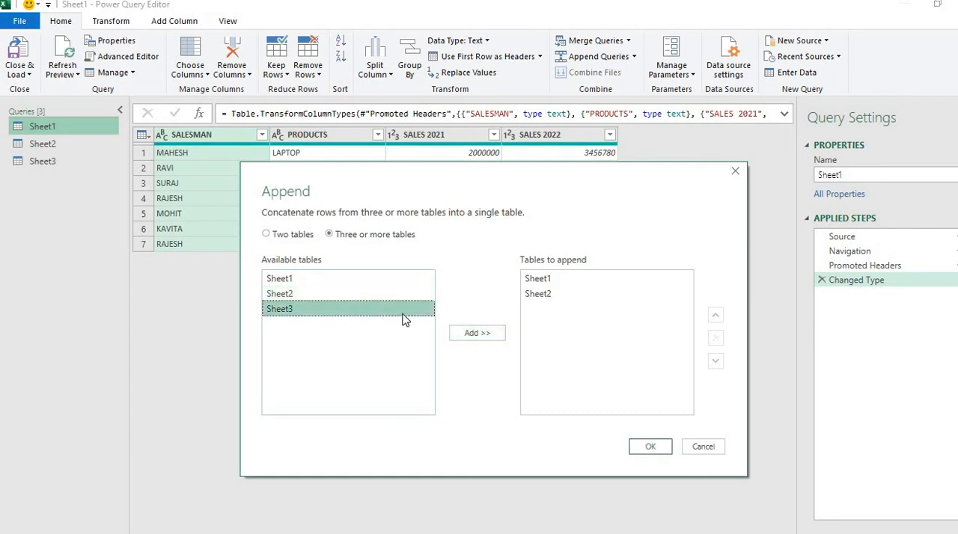
{"action": "left_click", "coordinate": [477, 333]}
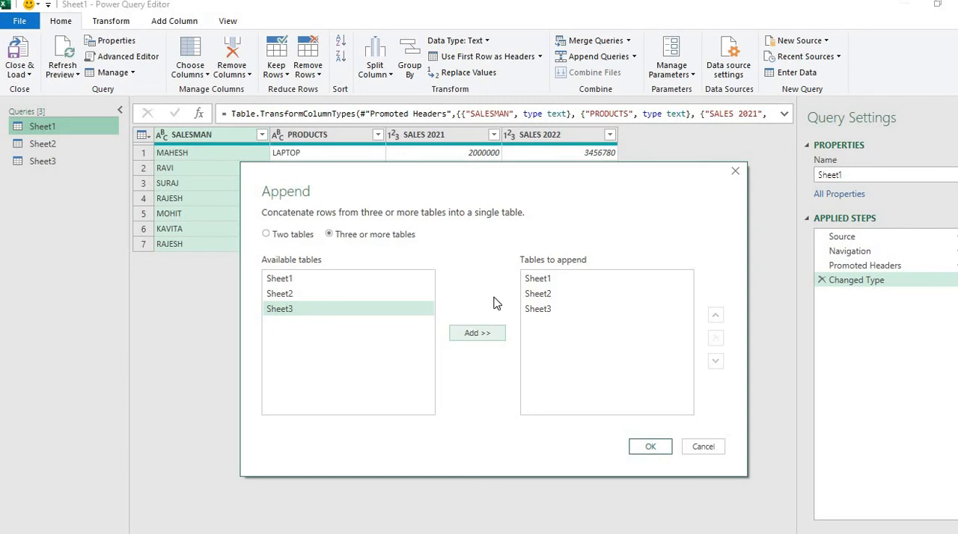
{"action": "mouse_move", "coordinate": [485, 278]}
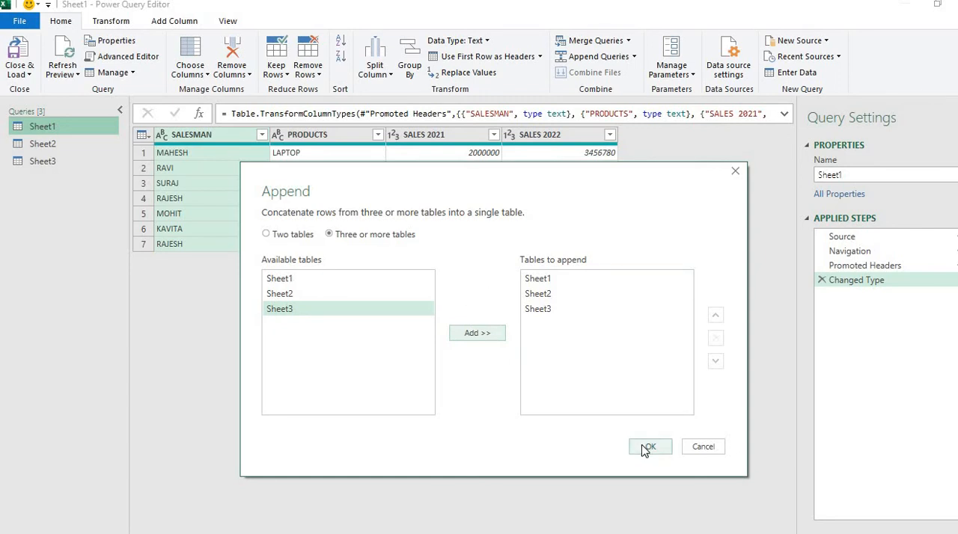
- Confirm the append and view the combined Append1 rows with nulls in mismatched columns
{"action": "left_click", "coordinate": [648, 446]}
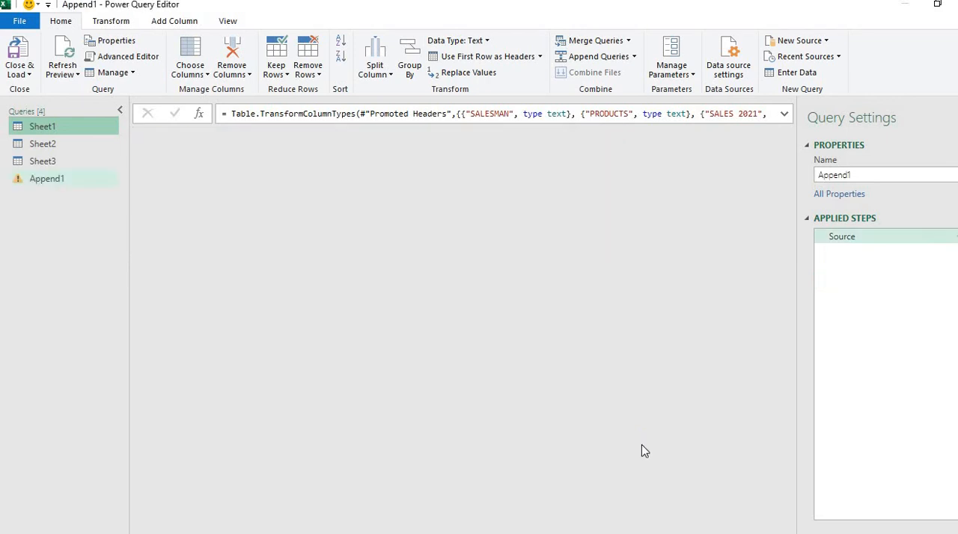
{"action": "left_click", "coordinate": [47, 178]}
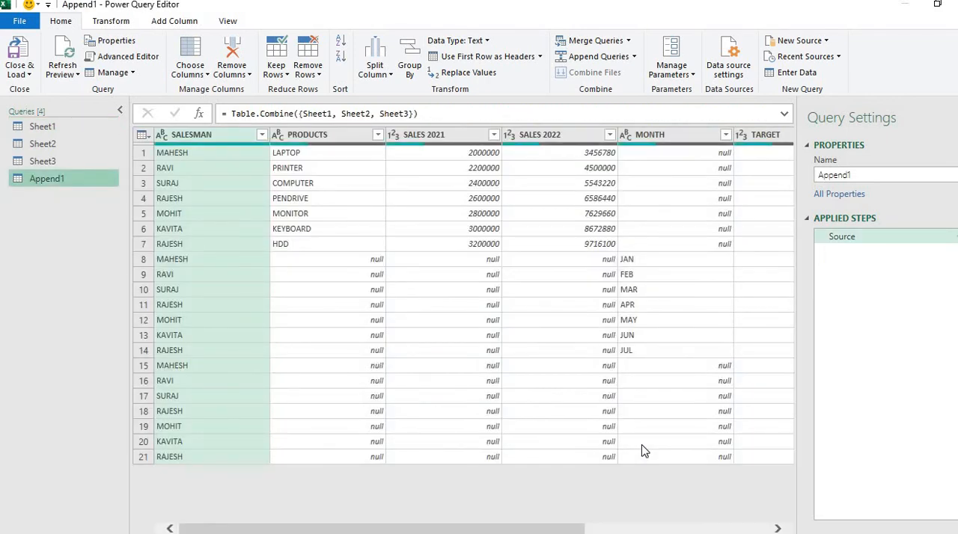
{"action": "mouse_move", "coordinate": [299, 287]}
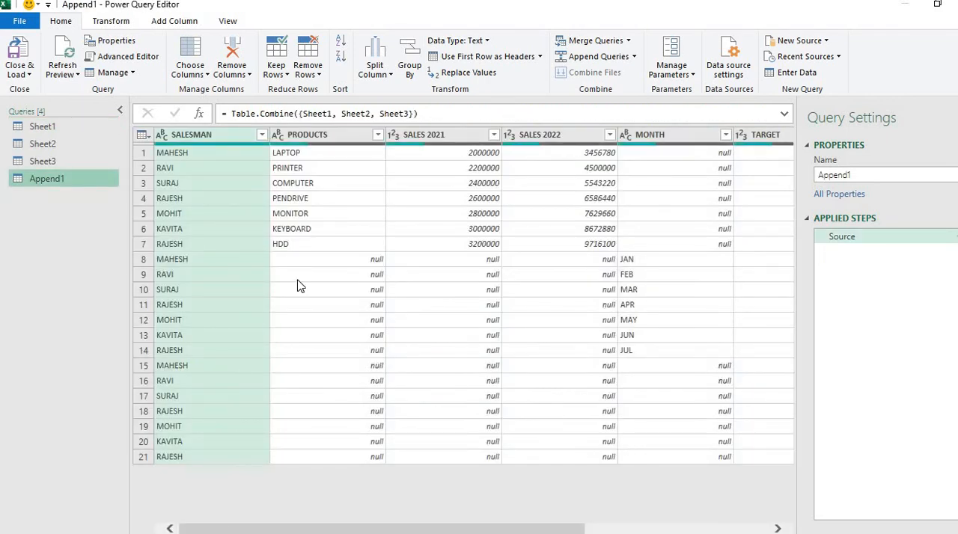
{"action": "mouse_move", "coordinate": [317, 238]}
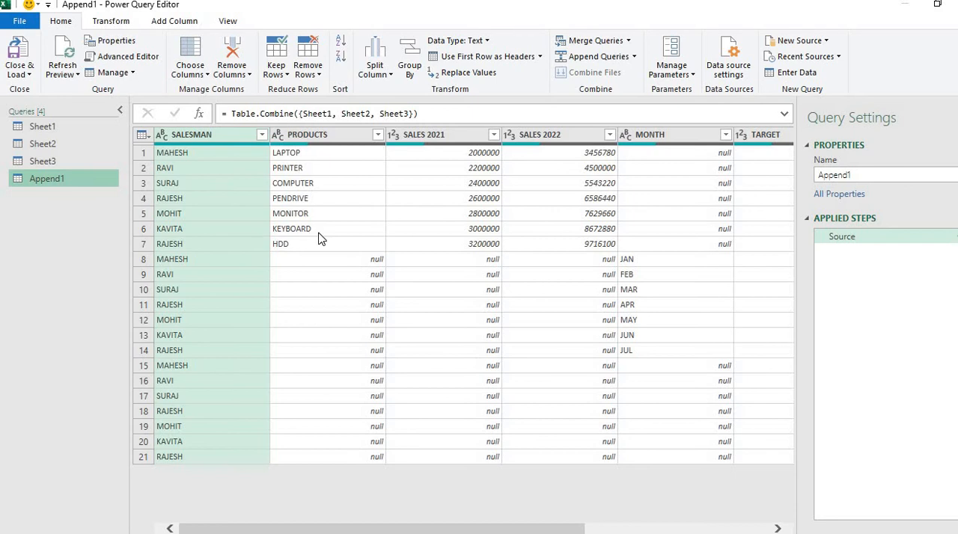
{"action": "mouse_move", "coordinate": [362, 271]}
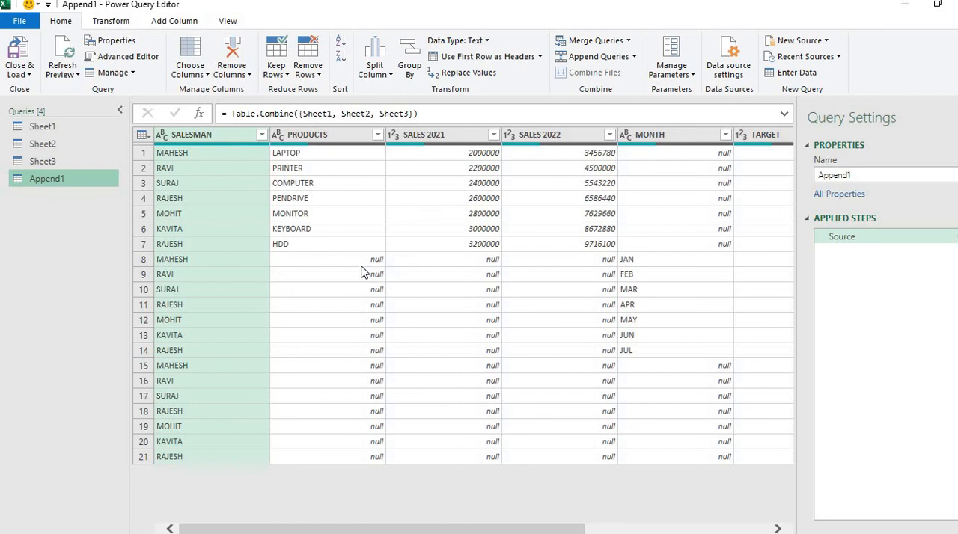
{"action": "mouse_move", "coordinate": [350, 271]}
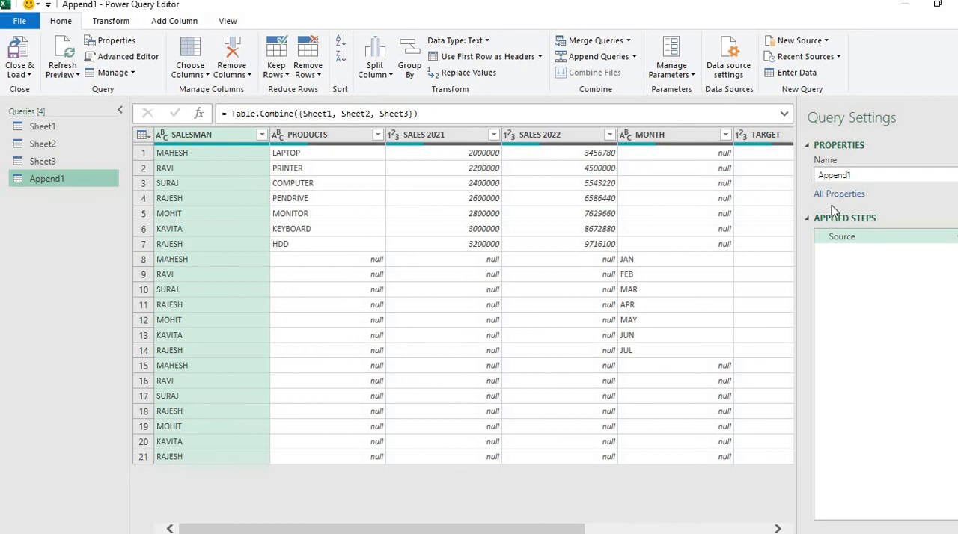
{"action": "mouse_move", "coordinate": [440, 283]}
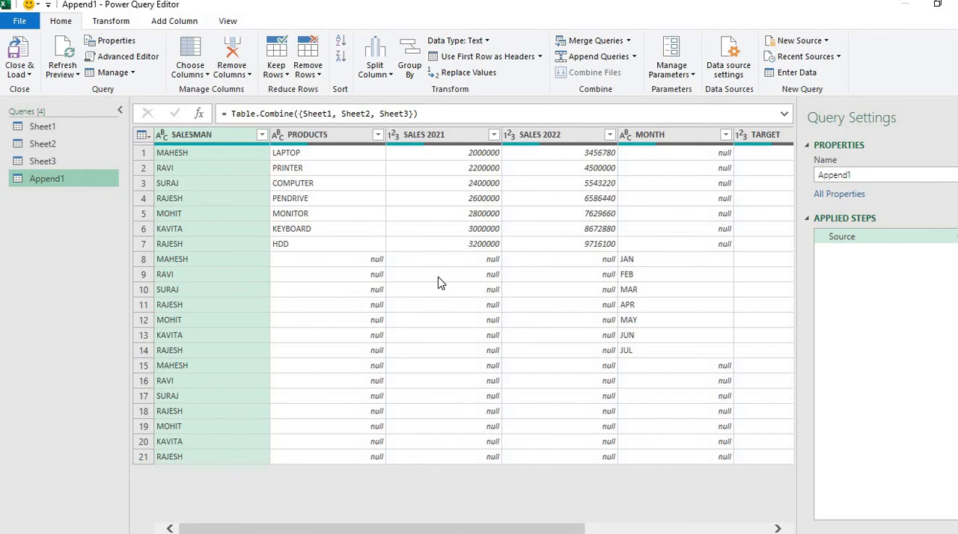
{"action": "mouse_move", "coordinate": [19, 57]}
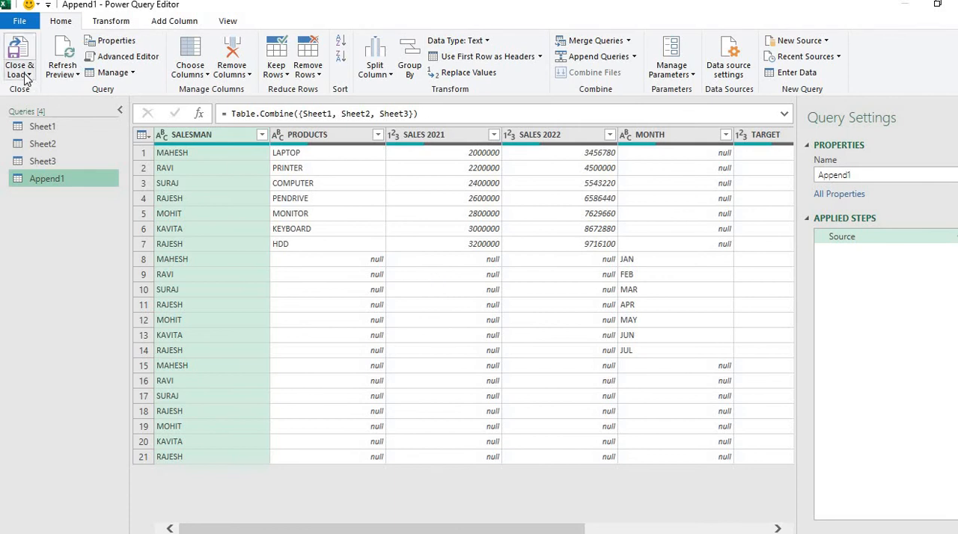
- Close & Load Append1 onto a new Sheet5 and compare it with the original Sheet2 table
{"action": "left_click", "coordinate": [19, 57]}
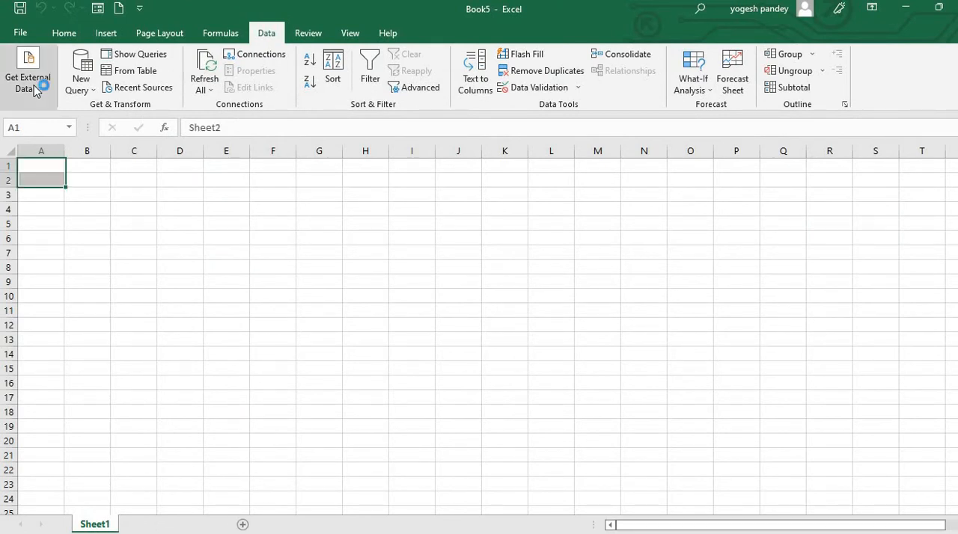
{"action": "left_click", "coordinate": [135, 54]}
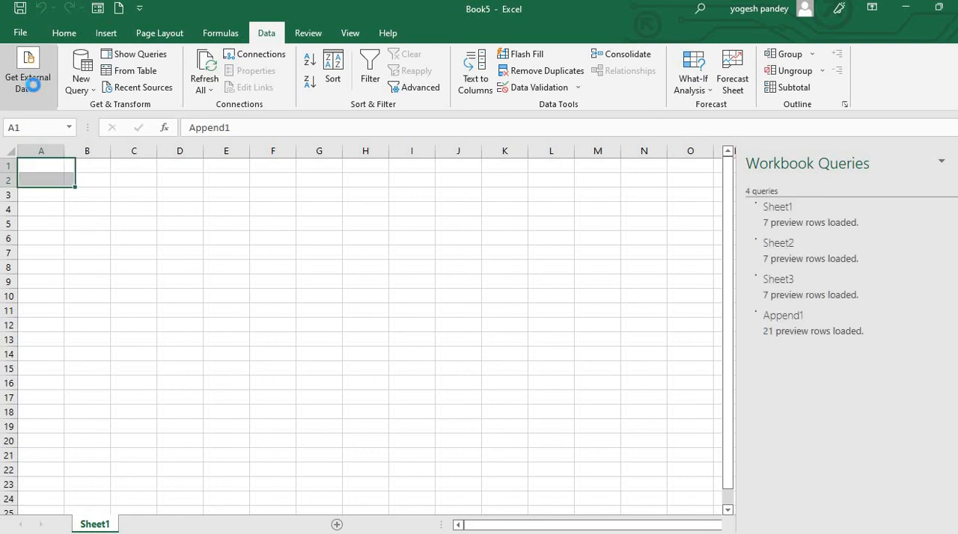
{"action": "double_click", "coordinate": [782, 314]}
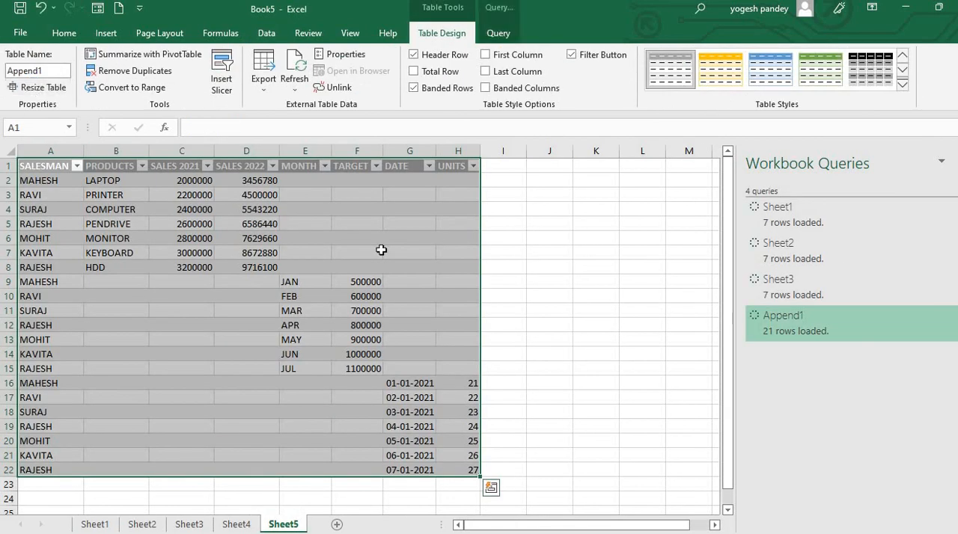
{"action": "left_click", "coordinate": [140, 524]}
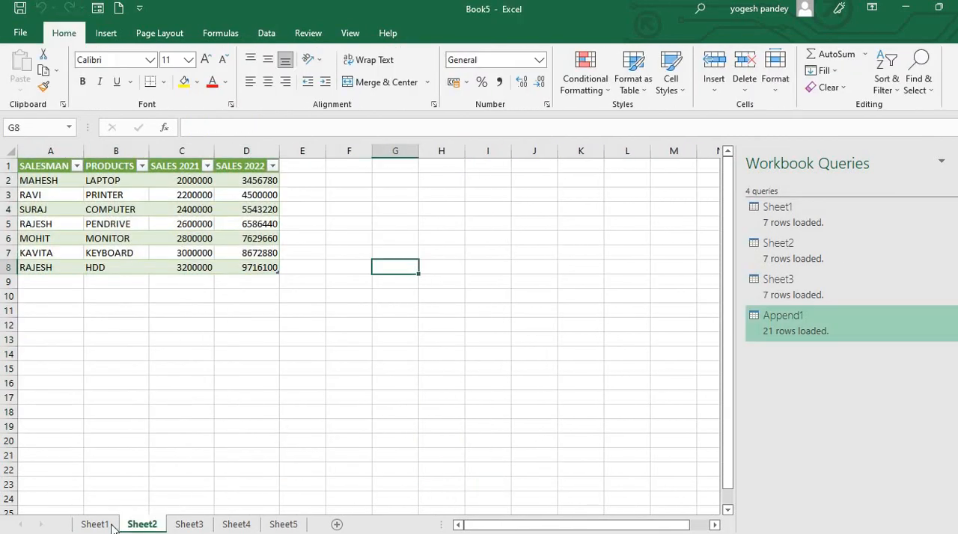
{"action": "left_click", "coordinate": [283, 524]}
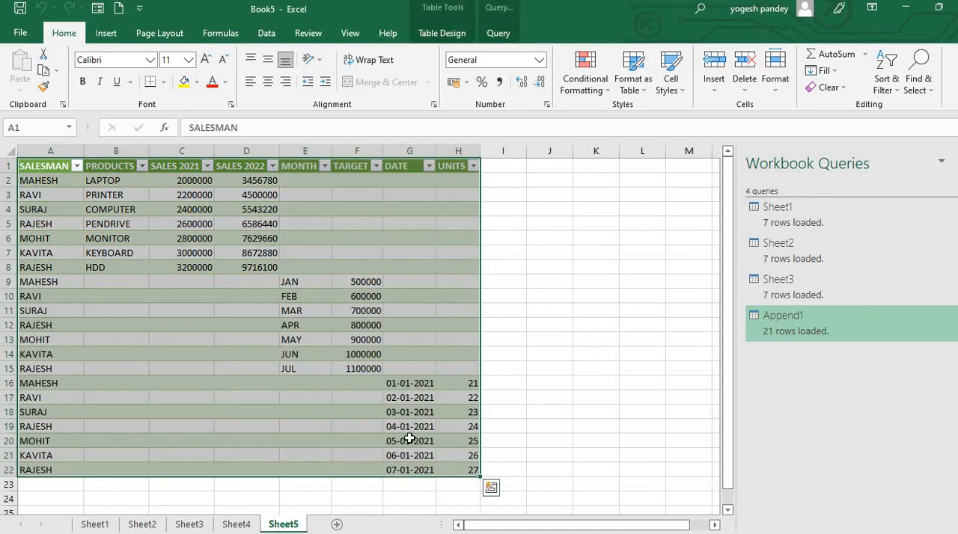
- Inspect loaded cells: a blank PRODUCTS cell in row 10, SALES 2021 value 3000000, and date 03-01-2021 in G18
{"action": "left_click", "coordinate": [596, 369]}
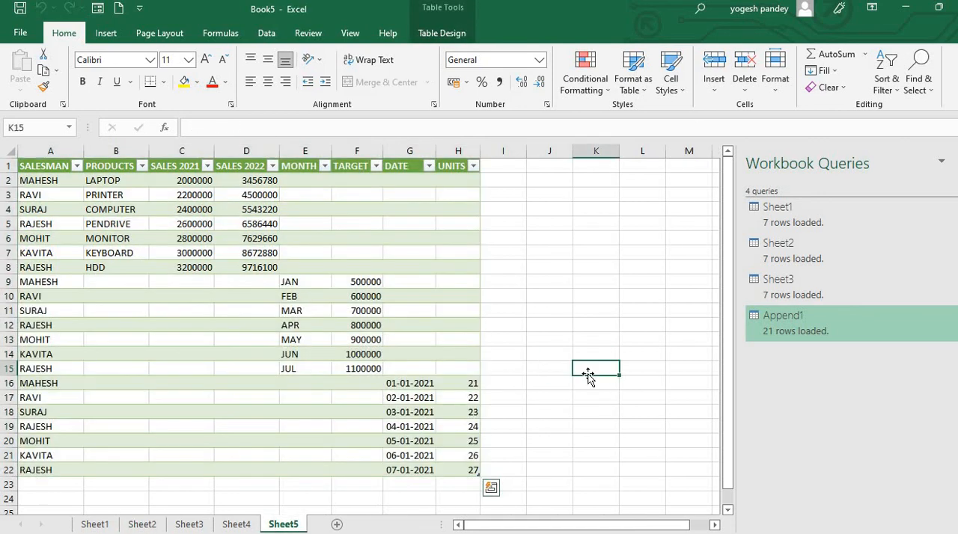
{"action": "left_click", "coordinate": [116, 296]}
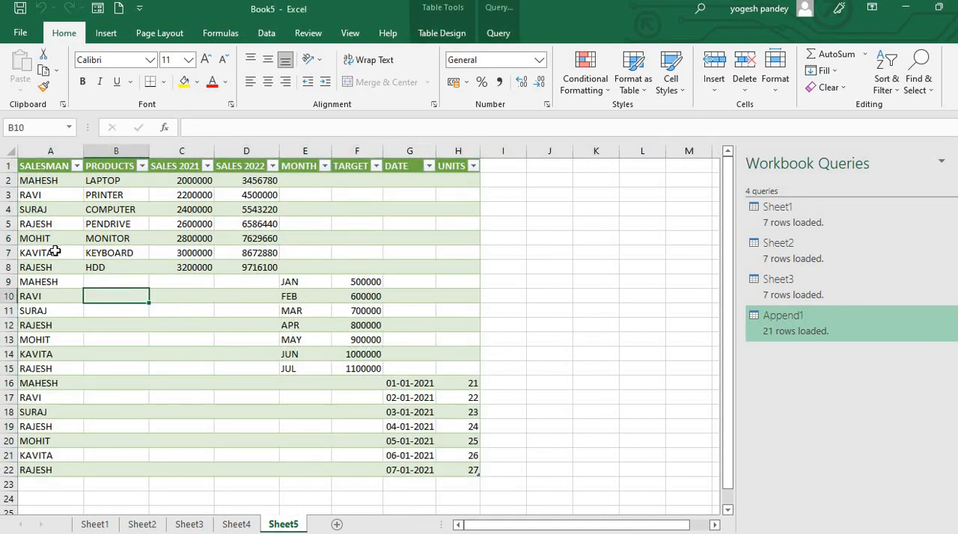
{"action": "left_click", "coordinate": [182, 252]}
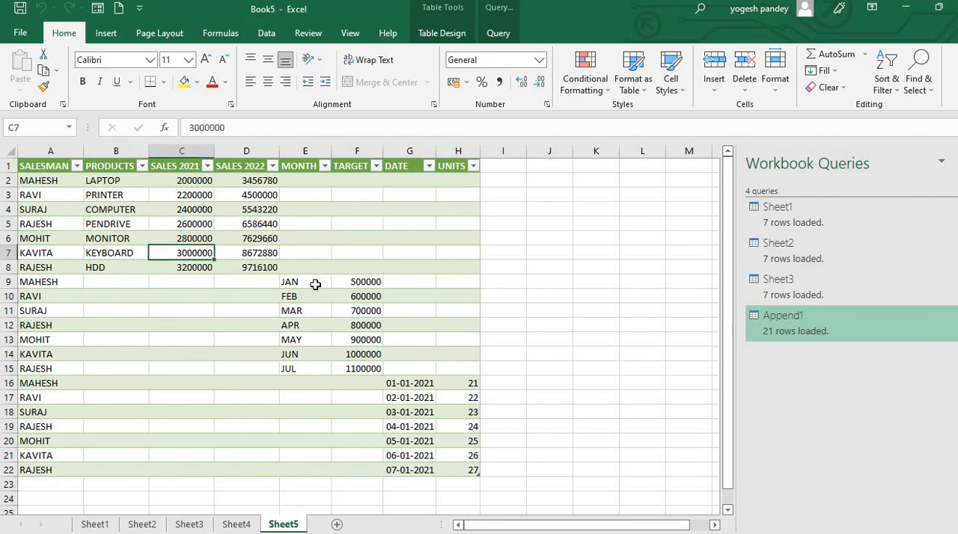
{"action": "left_click", "coordinate": [410, 411]}
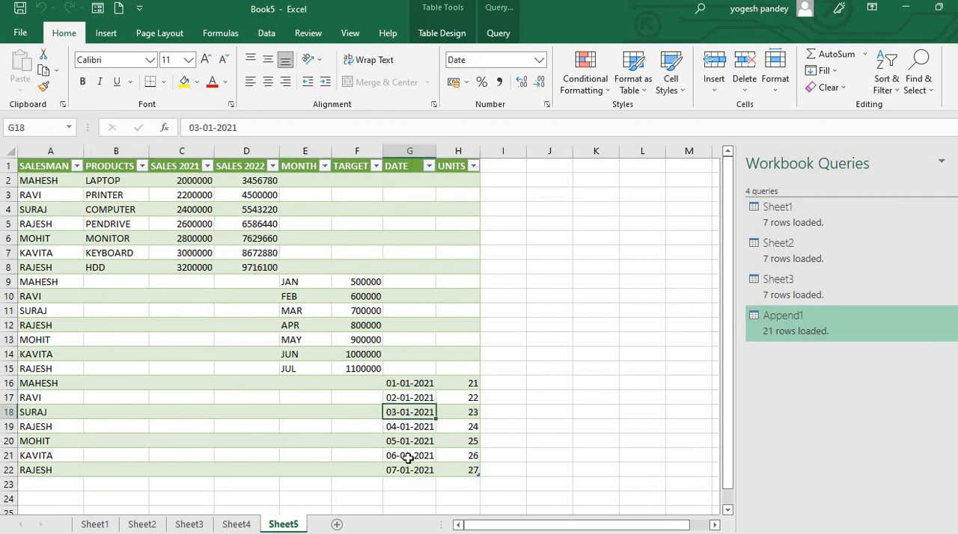